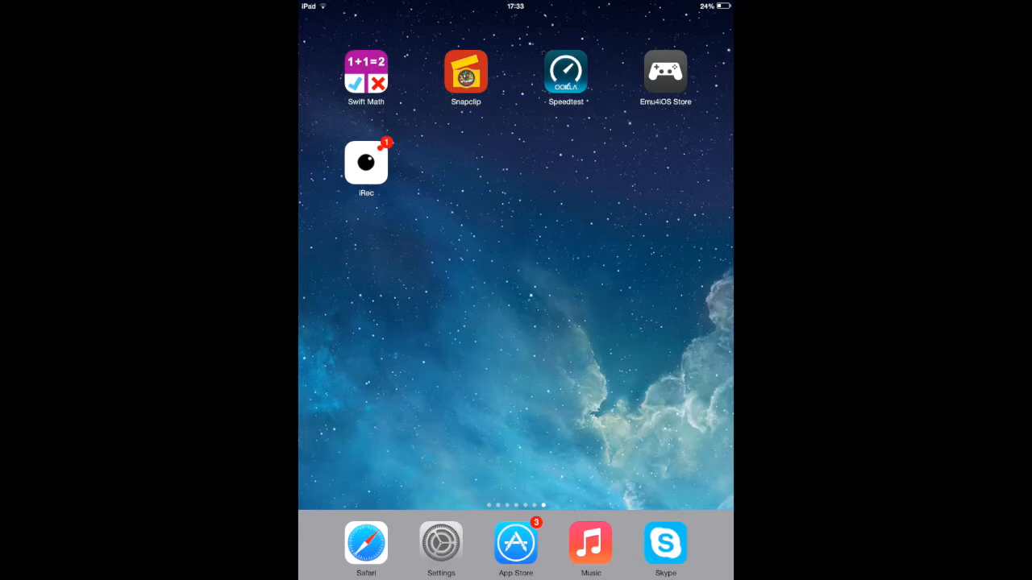
# Step: Launch the iRec screen recorder from the home screen
pyautogui.click(366, 161)
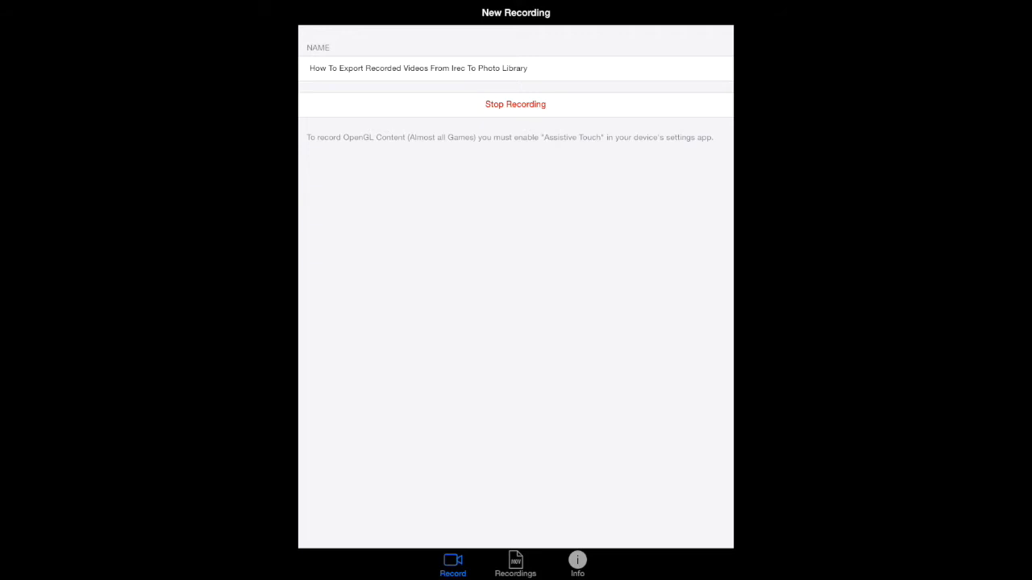
# Step: Leave iRec with recording running and view the newest video in Photos' Camera Roll
pyautogui.click(516, 565)
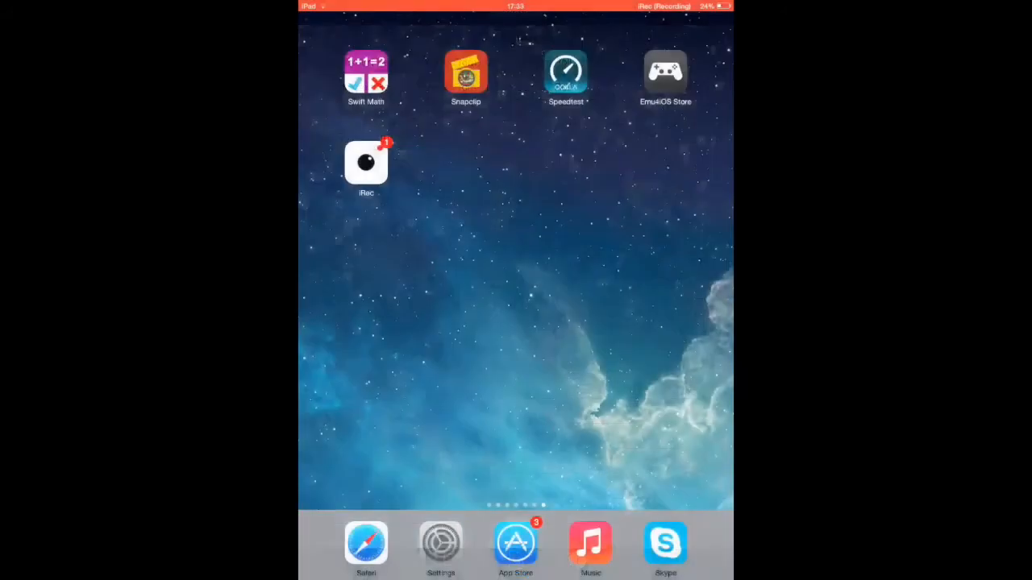
pyautogui.hscroll(-3)
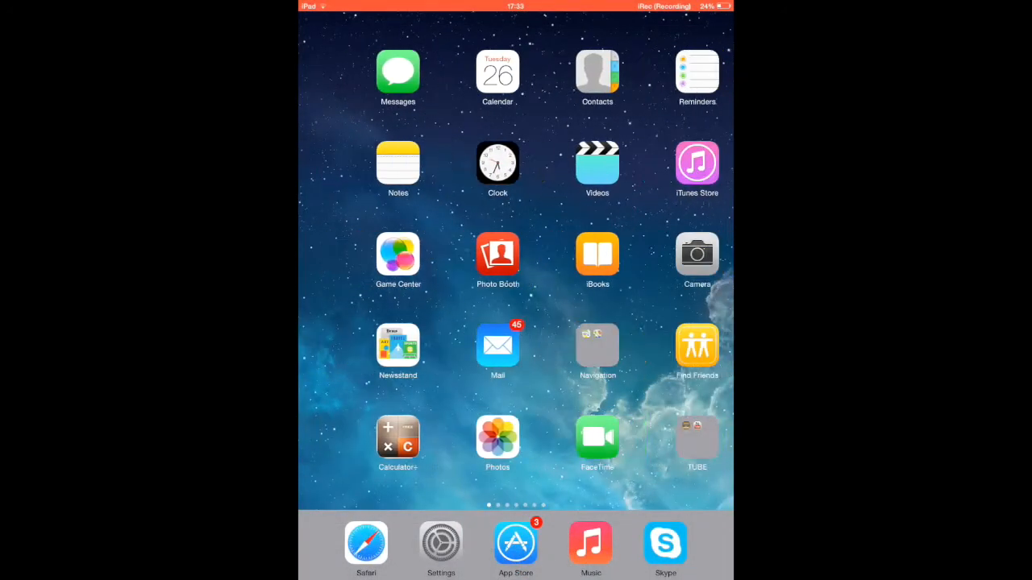
pyautogui.click(497, 438)
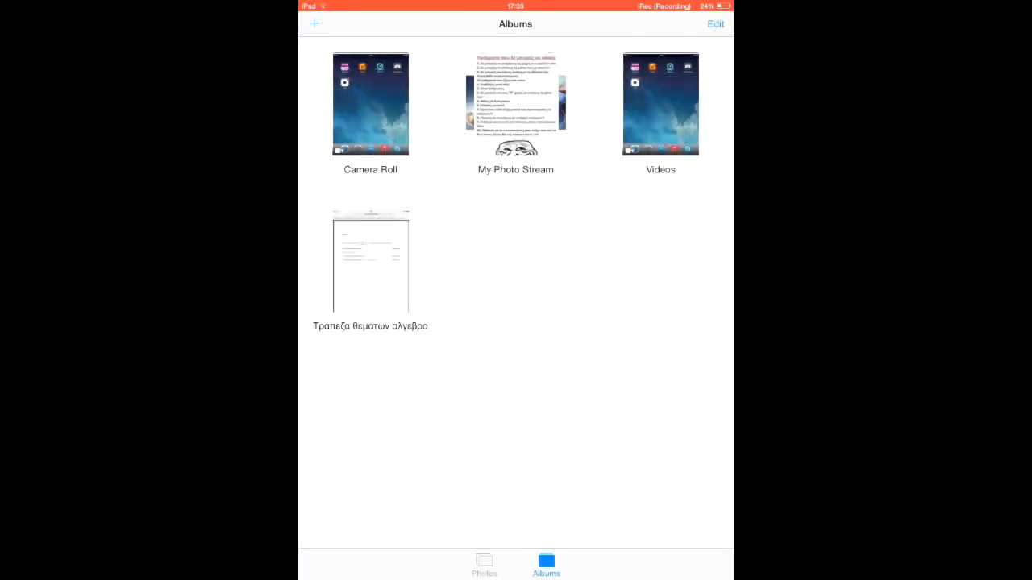
pyautogui.click(370, 103)
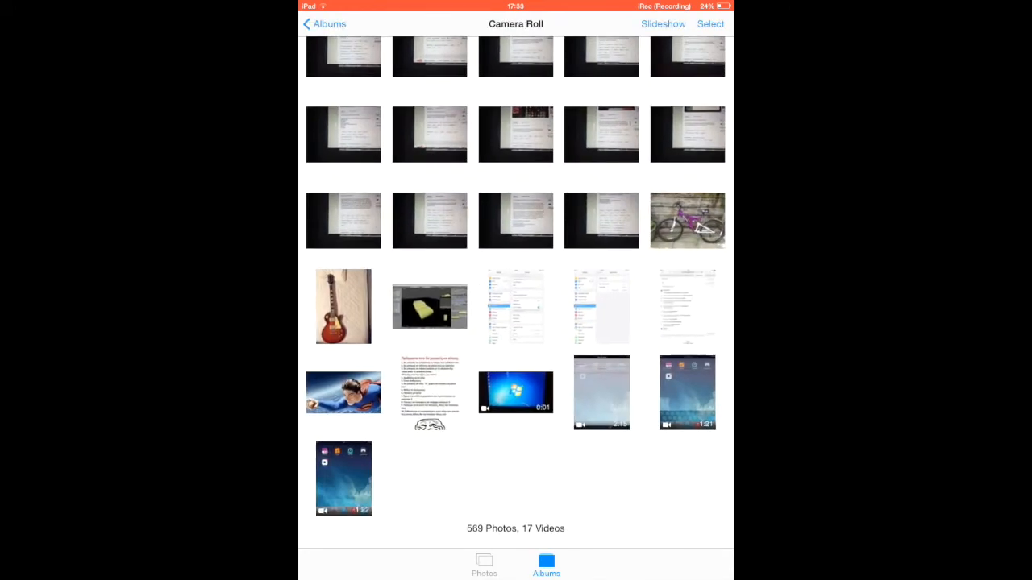
pyautogui.click(342, 477)
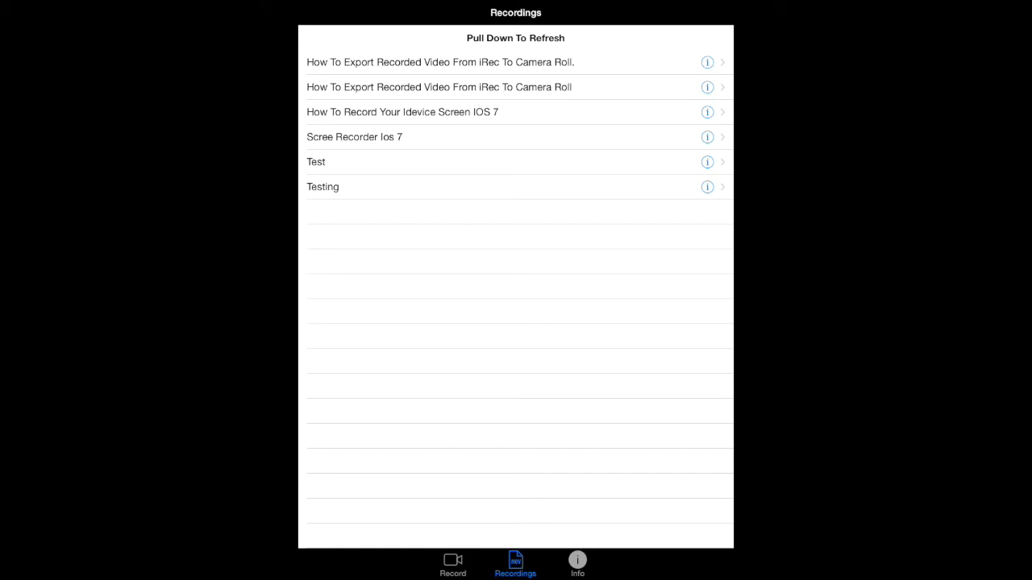
# Step: Return to the iOS home screen while the recording keeps running
pyautogui.click(451, 565)
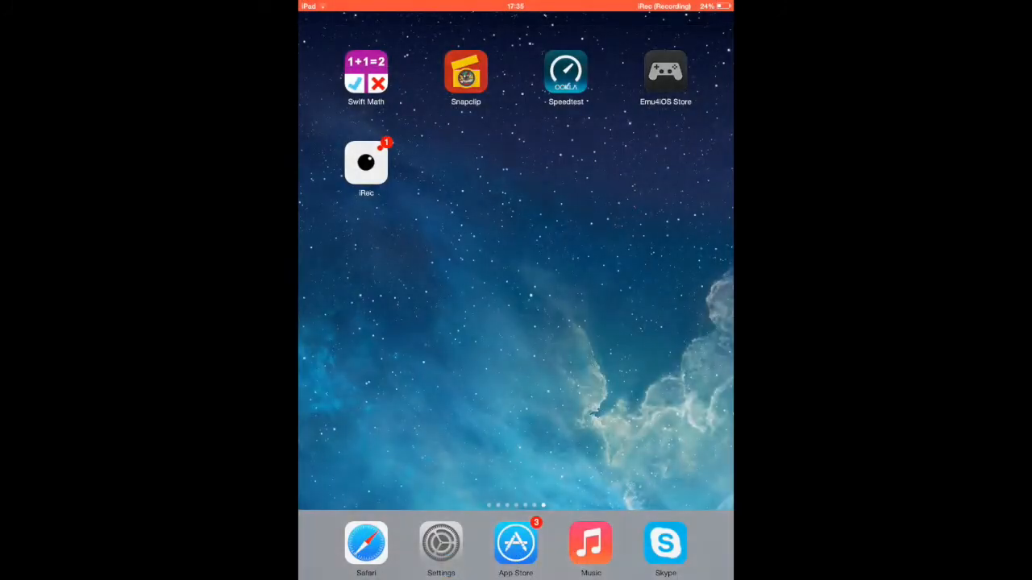
# Step: Launch the Emu4iOS Store and bring up the iRec Beta details page
pyautogui.click(664, 71)
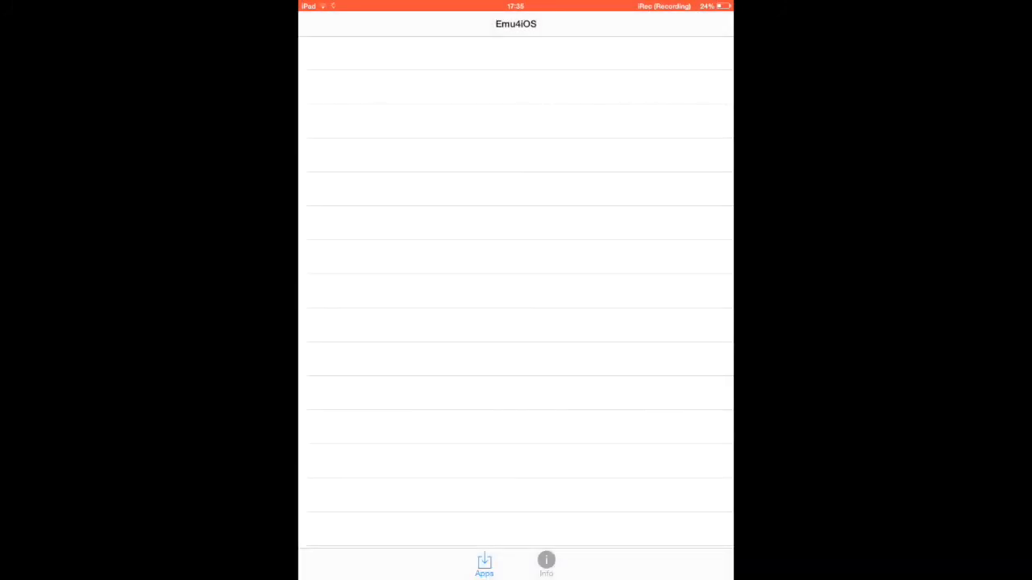
pyautogui.click(483, 564)
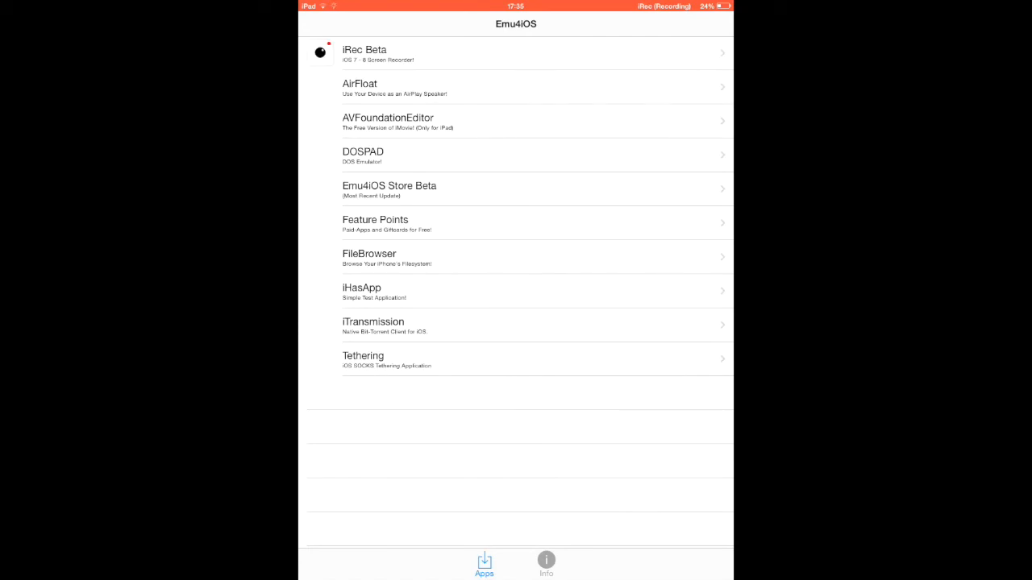
pyautogui.click(516, 53)
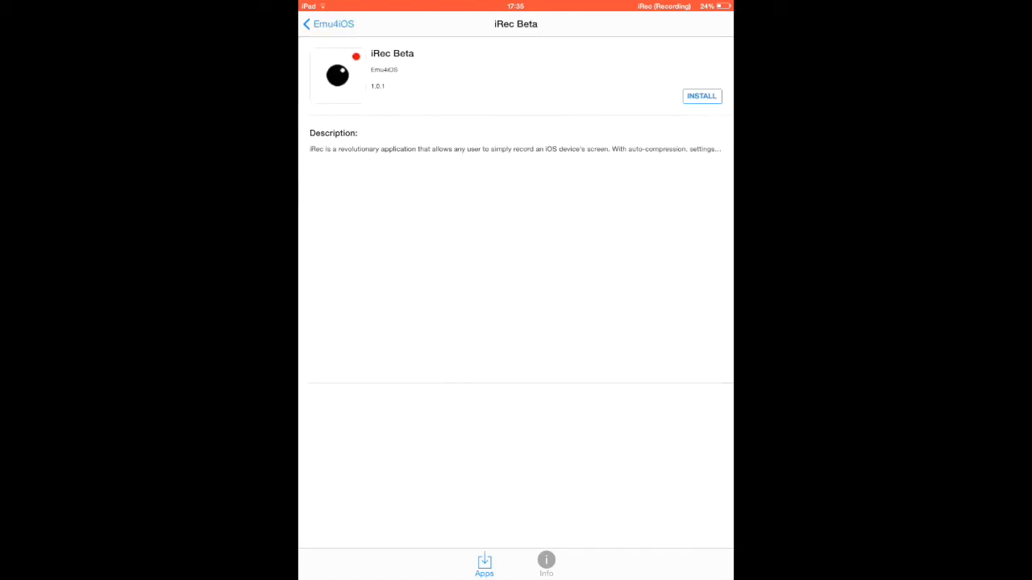